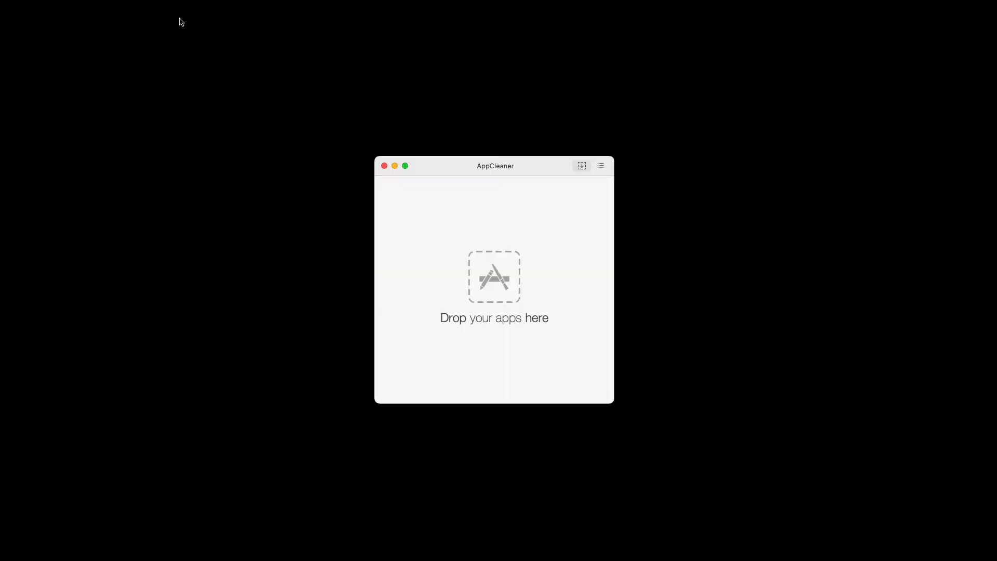
pyautogui.moveTo(500, 168)
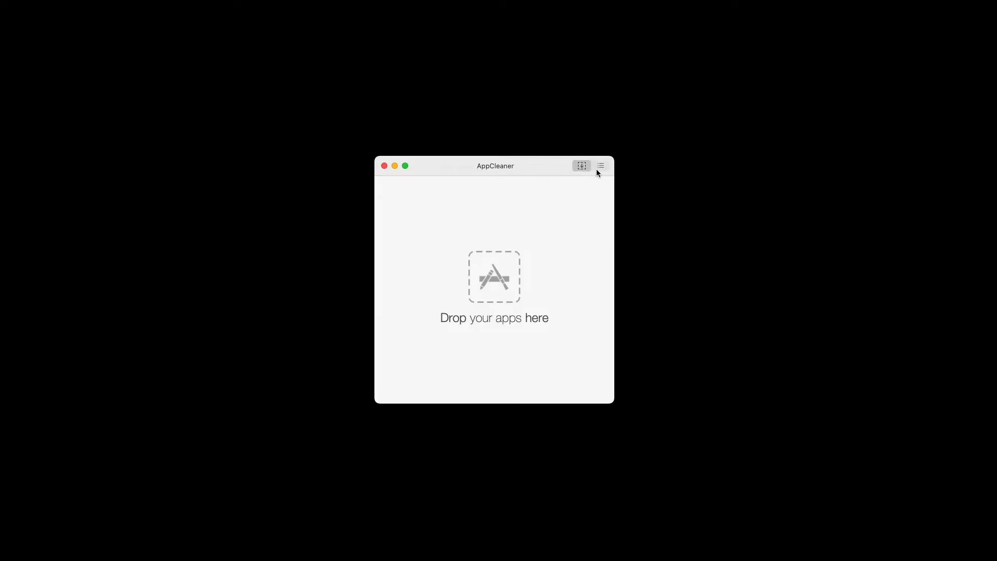
pyautogui.moveTo(612, 218)
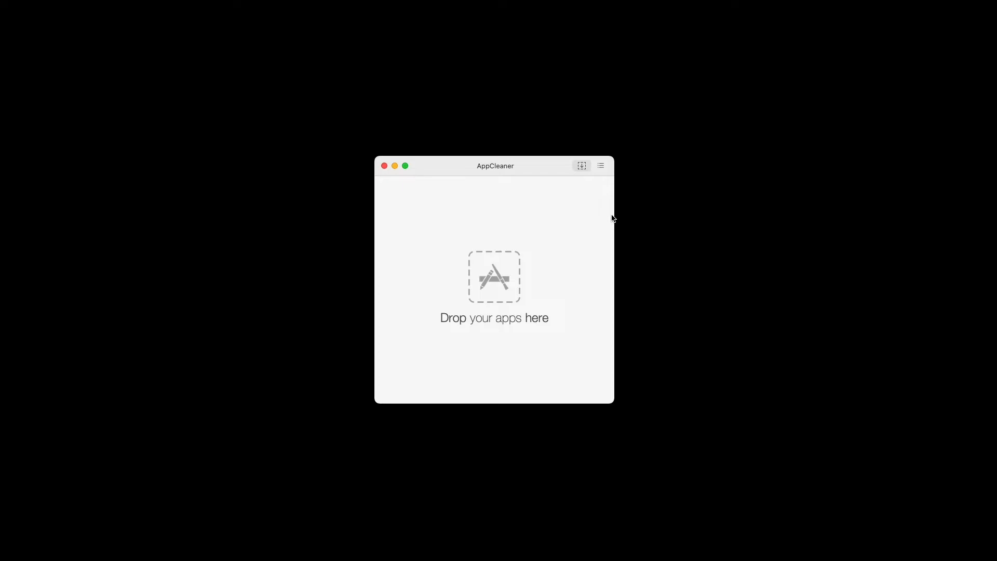
# Step: Show AppCleaner's installed applications list and filter it for 'g-hub'
pyautogui.click(601, 165)
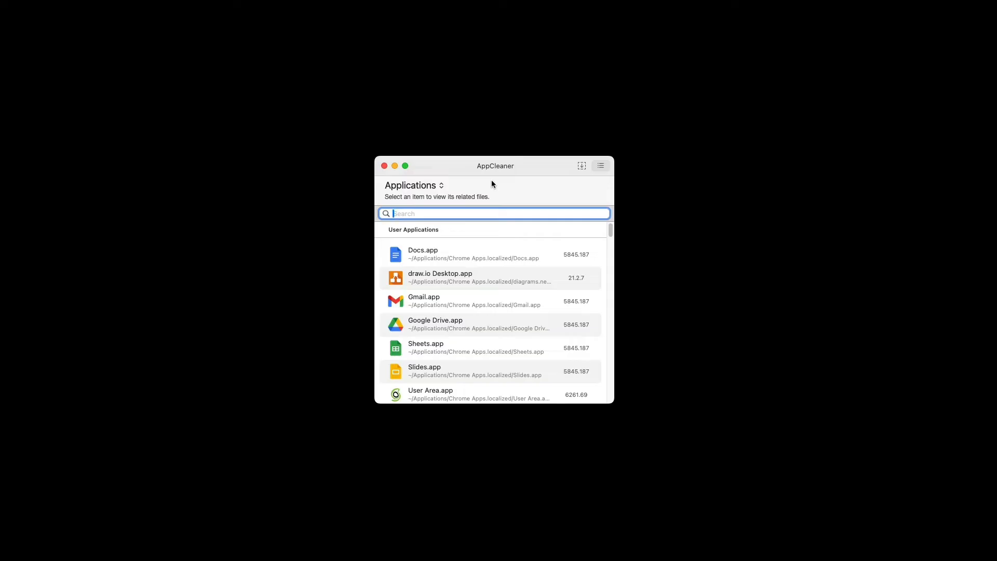
pyautogui.write('g-hub')
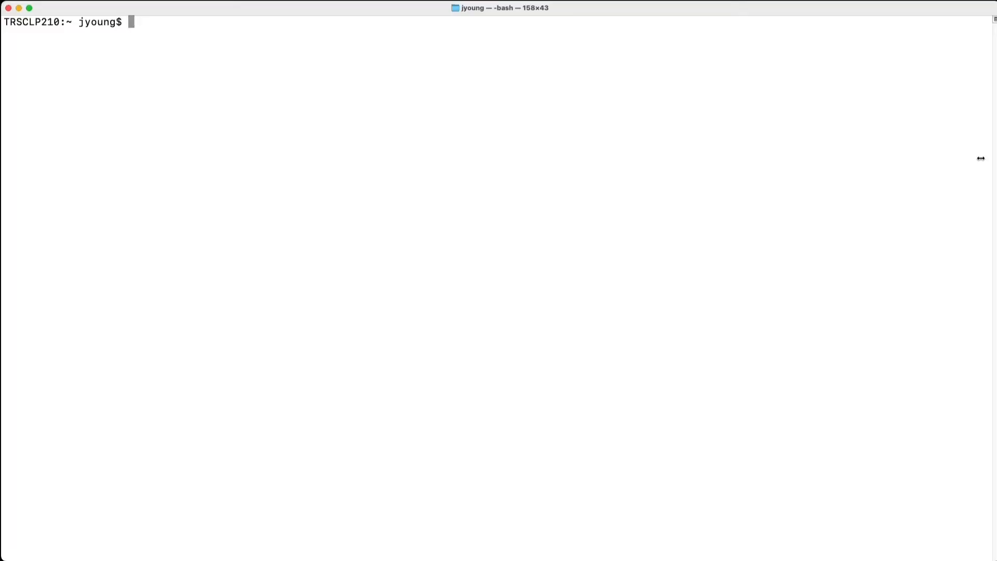
pyautogui.moveTo(935, 97)
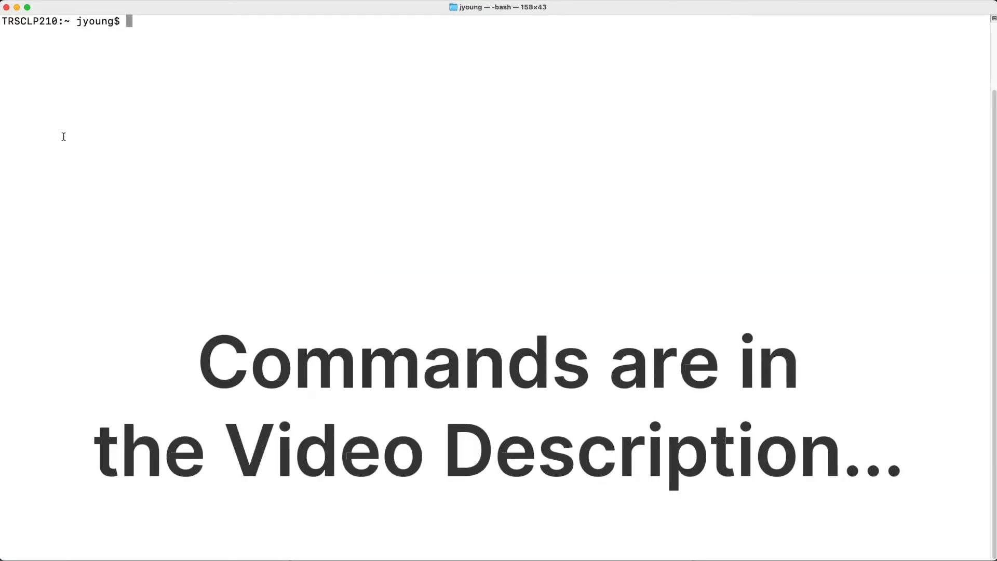
# Step: Run sudo rm ~/Library/Preferences/Audio* to delete Audio preference files; none are found
pyautogui.write('sudo')
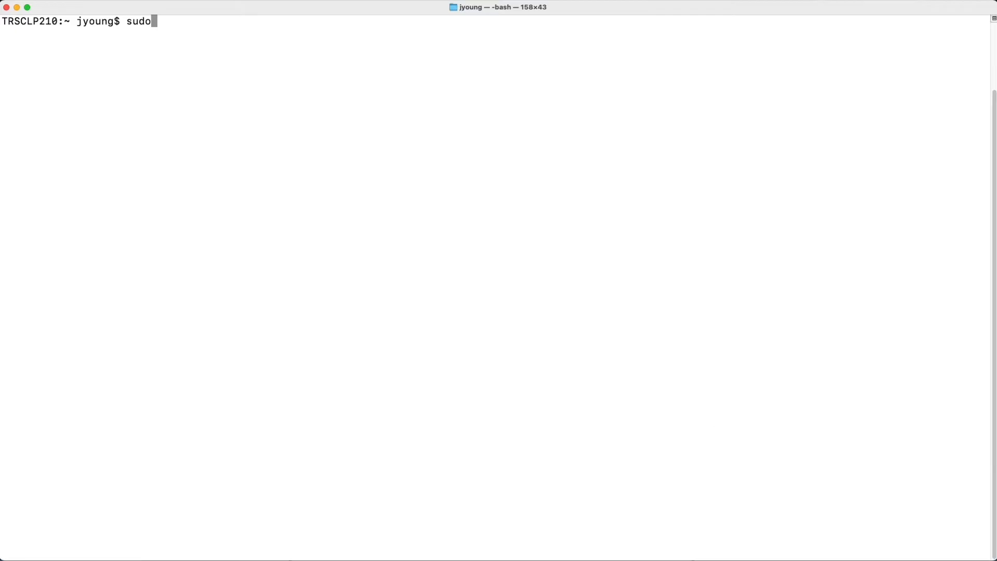
pyautogui.write('rm ~')
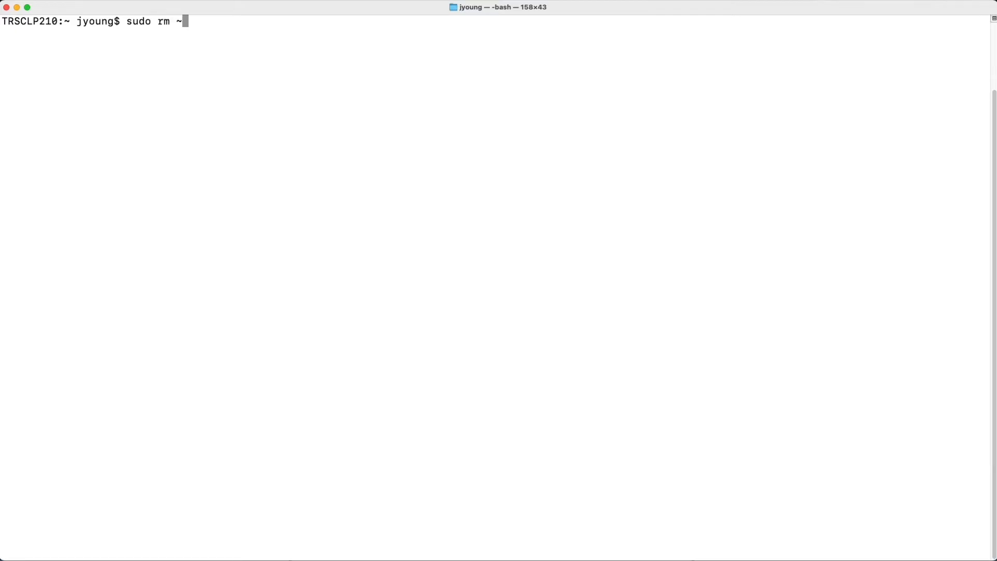
pyautogui.write('/Li')
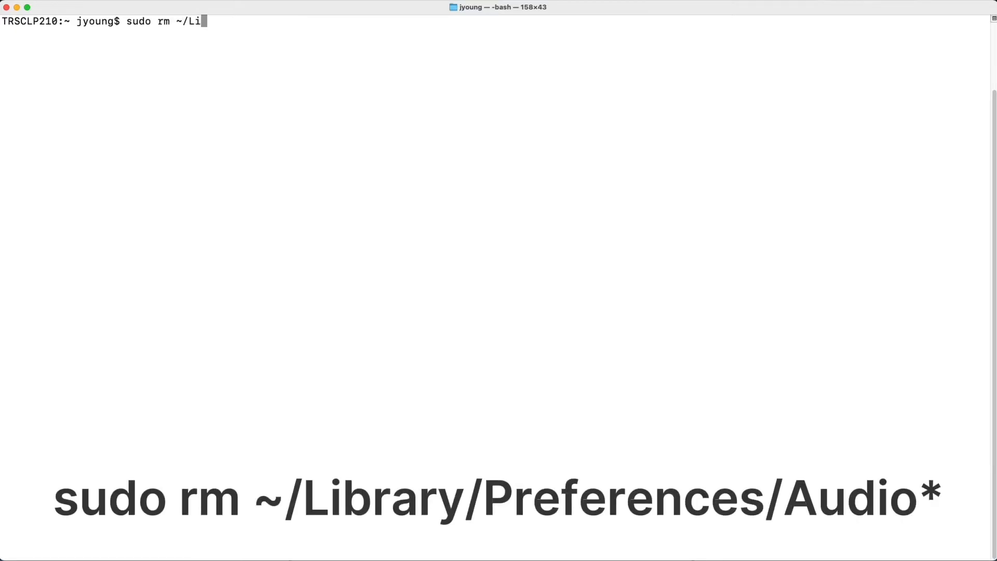
pyautogui.write('brary')
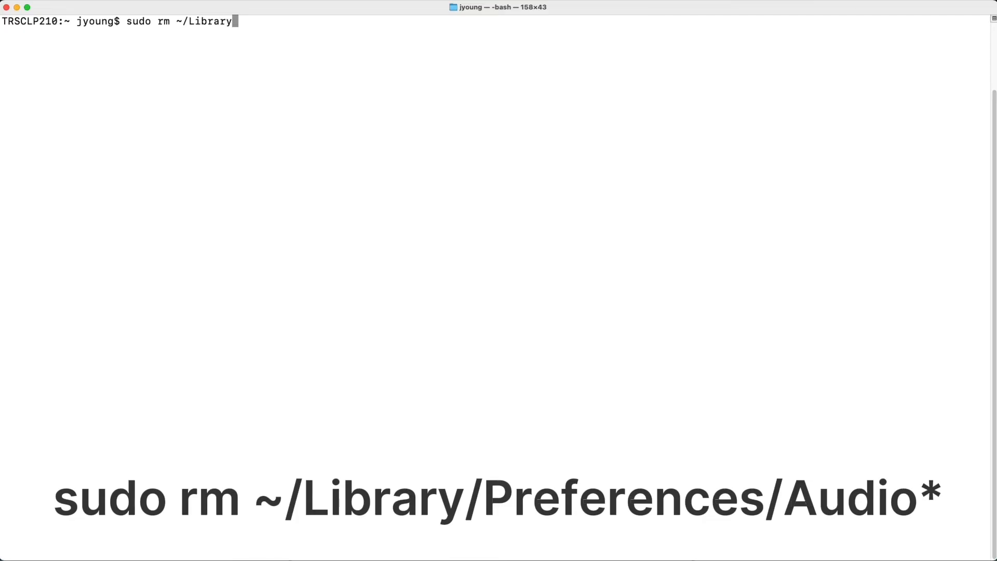
pyautogui.write('/Preference')
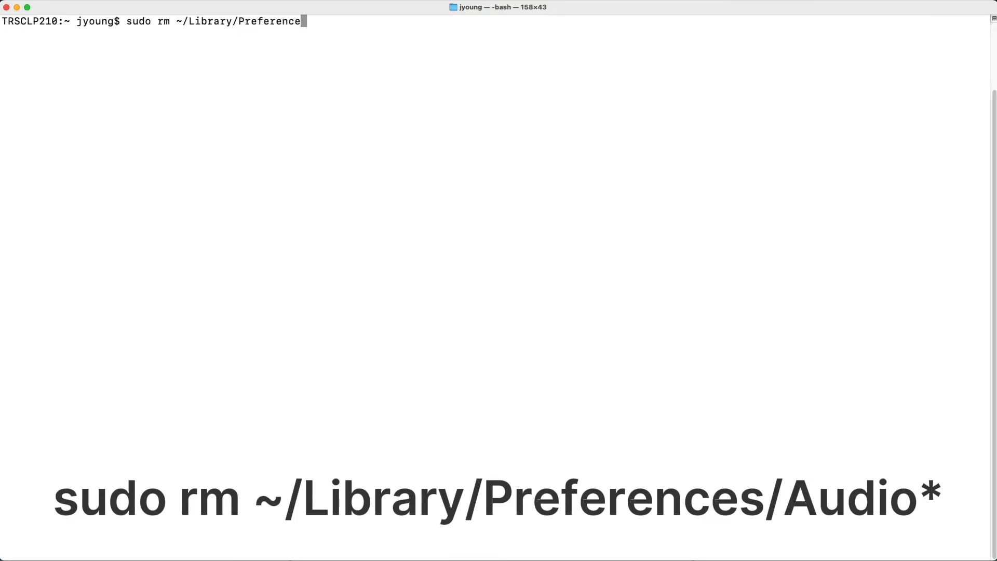
pyautogui.write('s/A')
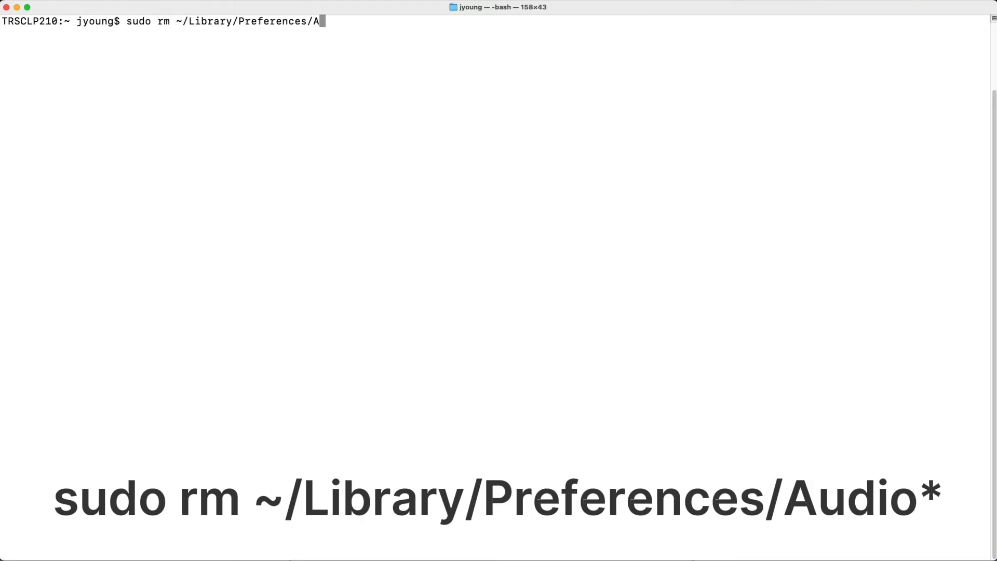
pyautogui.write('udio*')
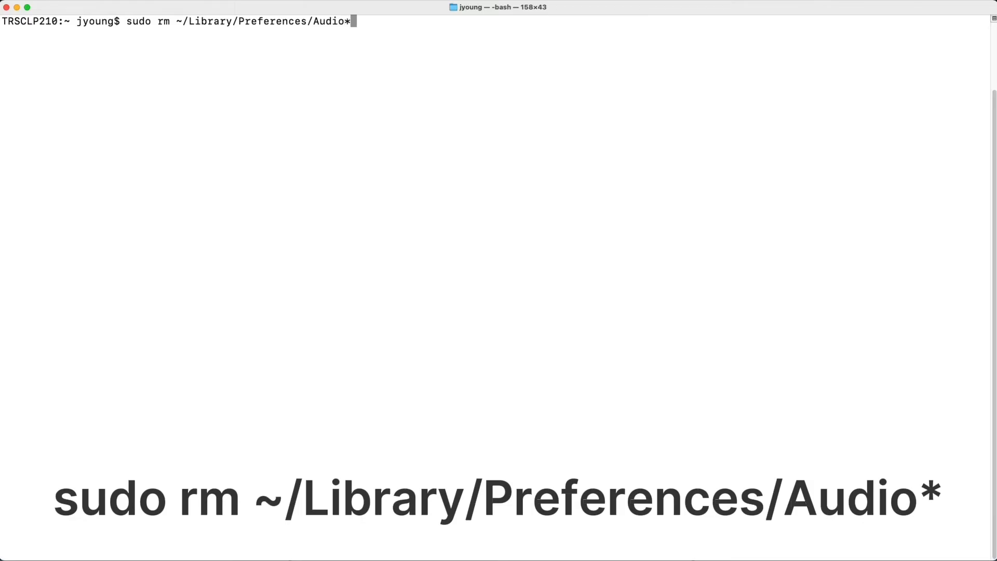
pyautogui.press('Return')
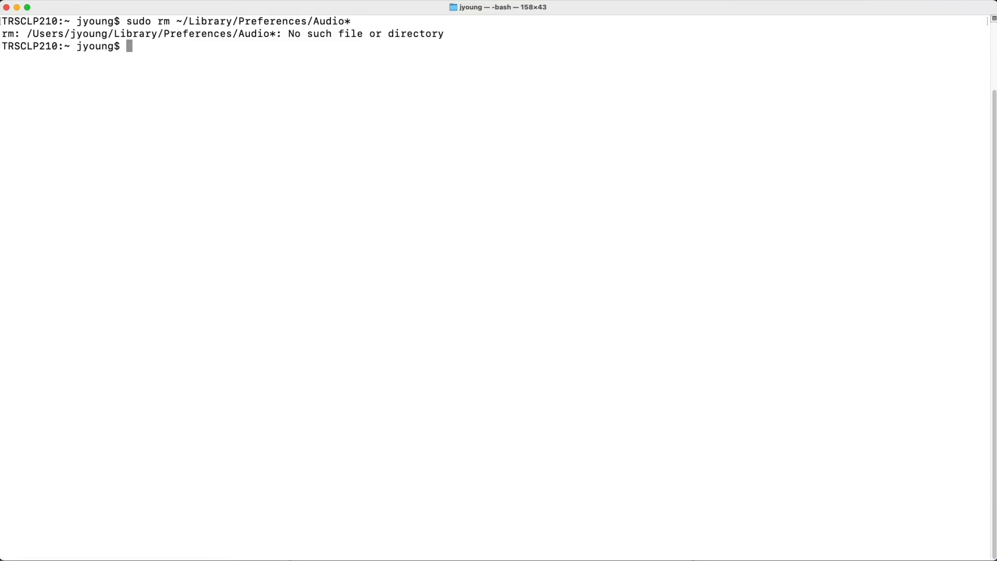
# Step: Enter a sudo kill -9 command to terminate the coreaudio process via ps, grep and awk
pyautogui.write("sudo kill -9 `ps ax|grep 'coreaudio[a-z]' | awk '{print $1}'`")
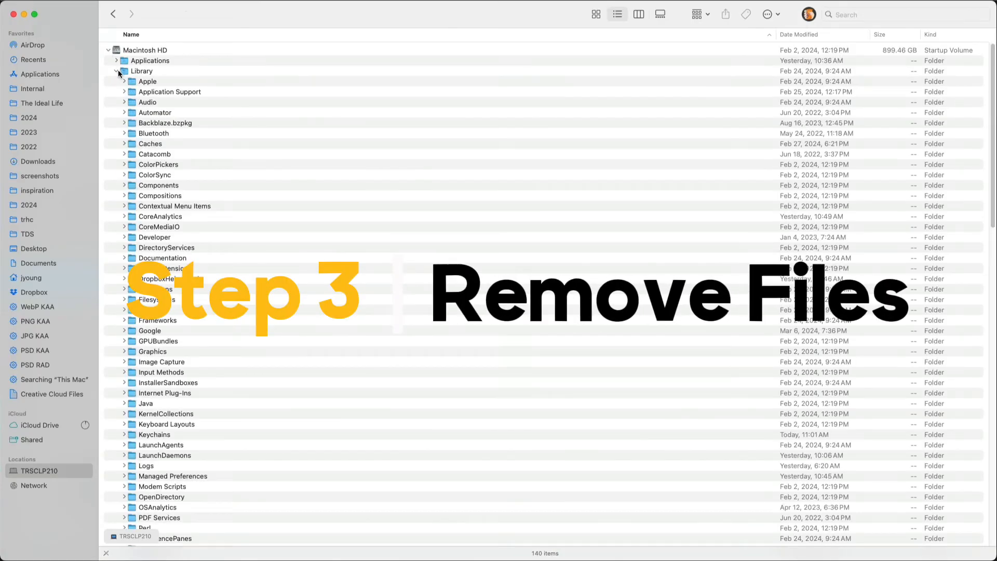
# Step: Expand Library > Audio > Plug-Ins > HAL and select TelestreamAudioCapture.driver
pyautogui.click(124, 101)
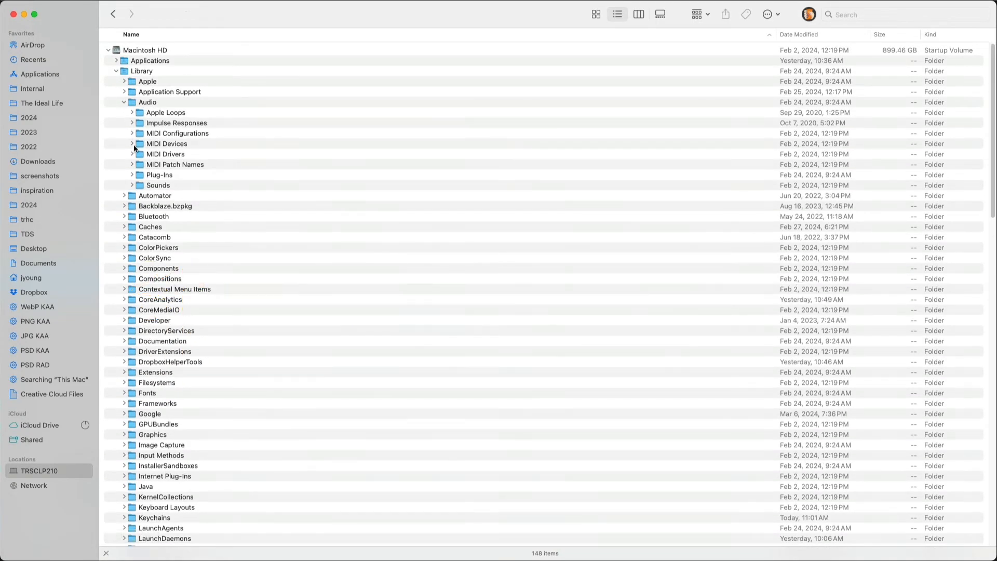
pyautogui.click(132, 174)
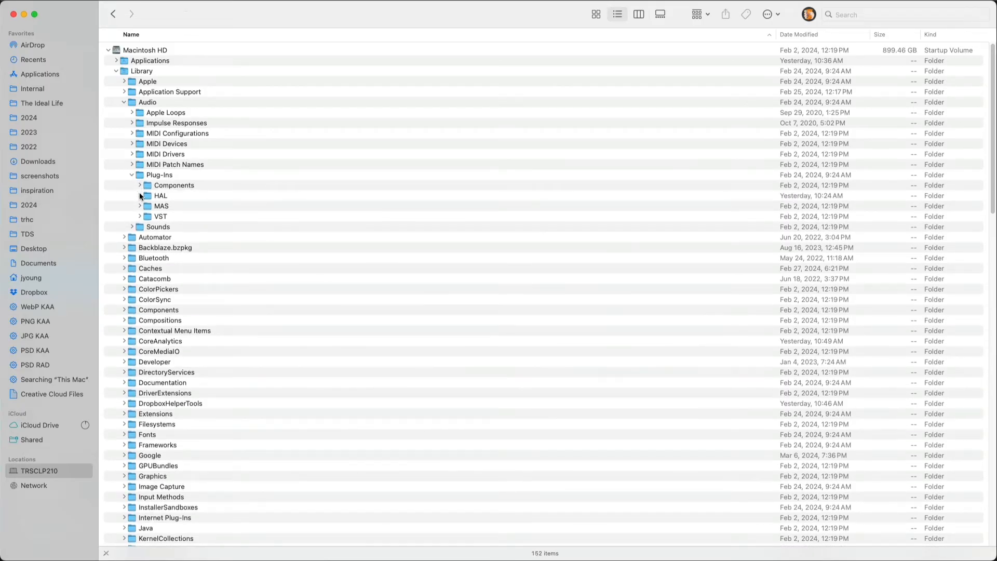
pyautogui.click(139, 196)
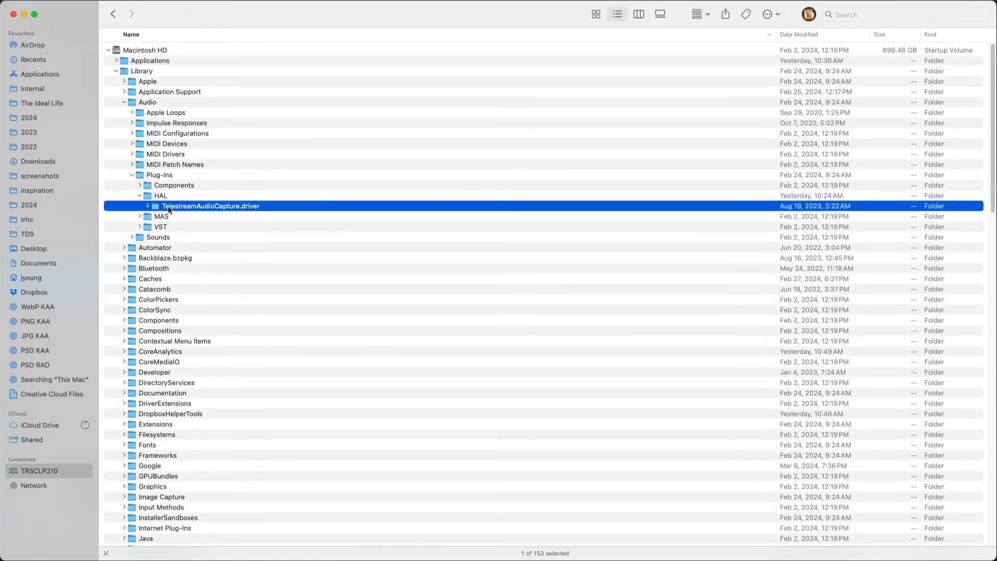
pyautogui.click(160, 196)
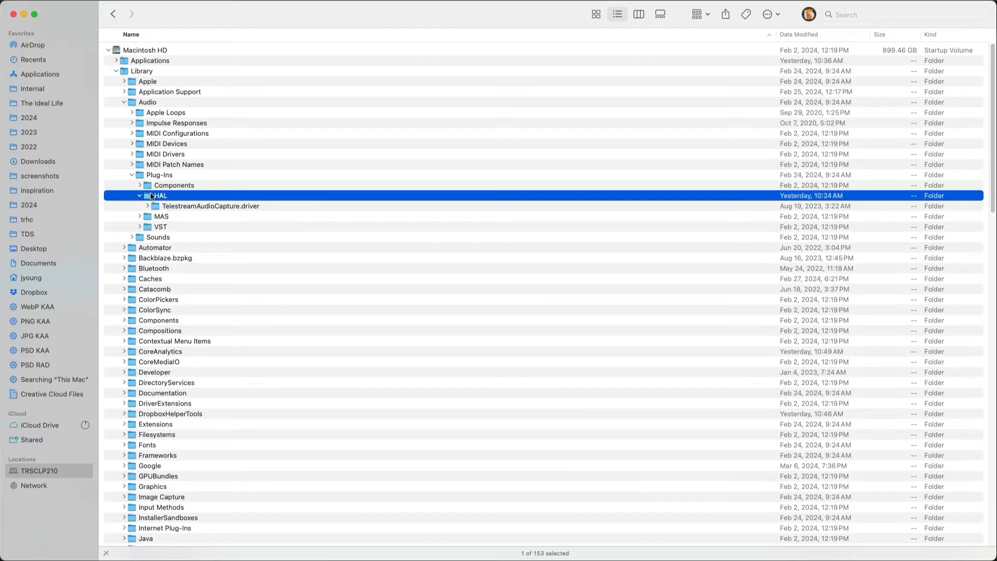
pyautogui.click(210, 205)
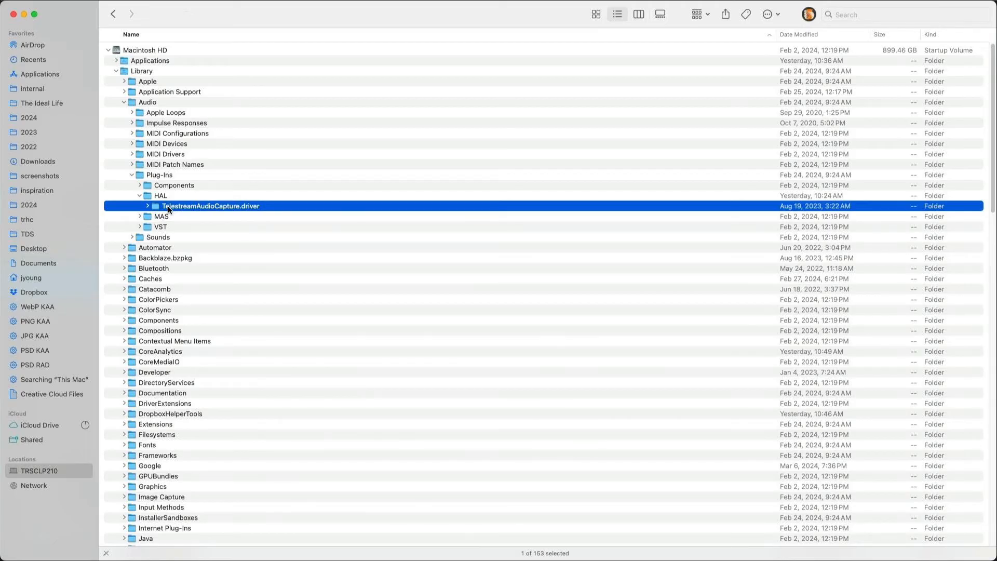
# Step: Collapse Audio and check the Extensions folder's contents, then collapse it again
pyautogui.click(124, 102)
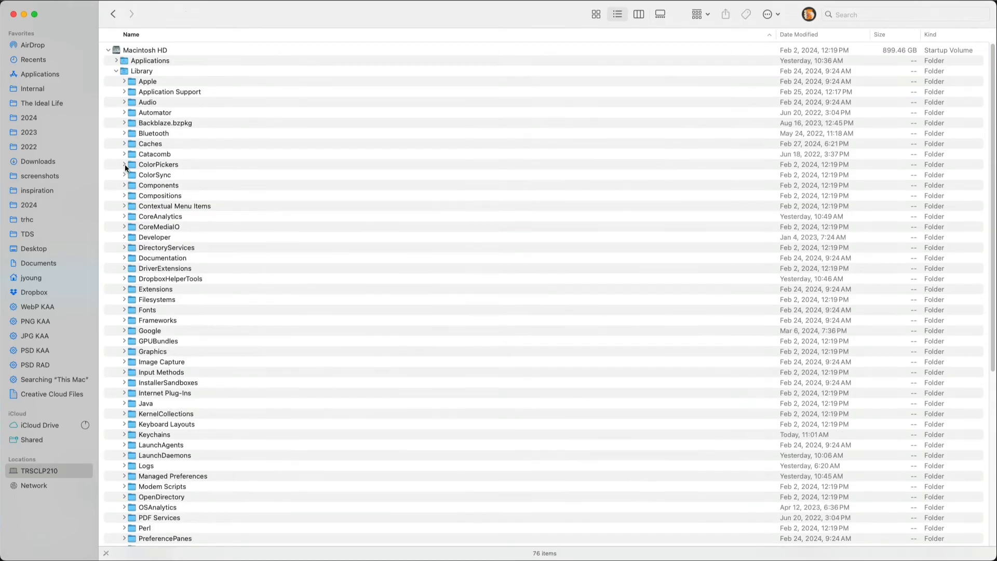
pyautogui.moveTo(125, 289)
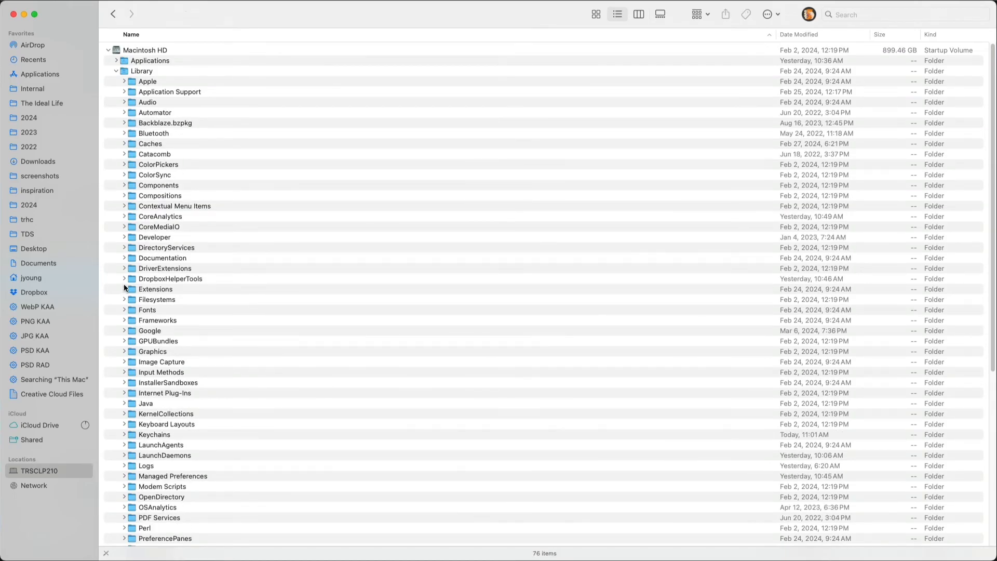
pyautogui.click(125, 288)
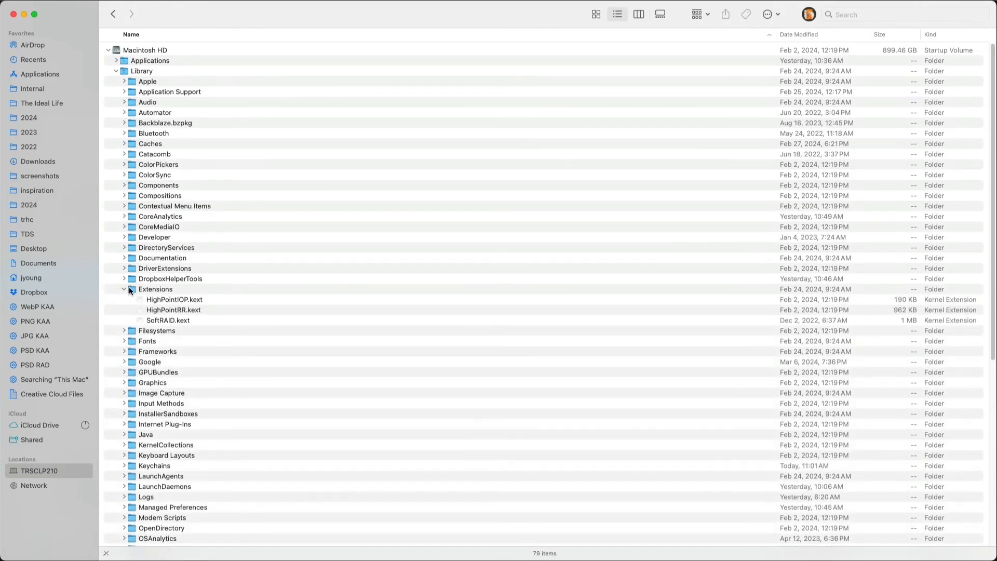
pyautogui.click(155, 289)
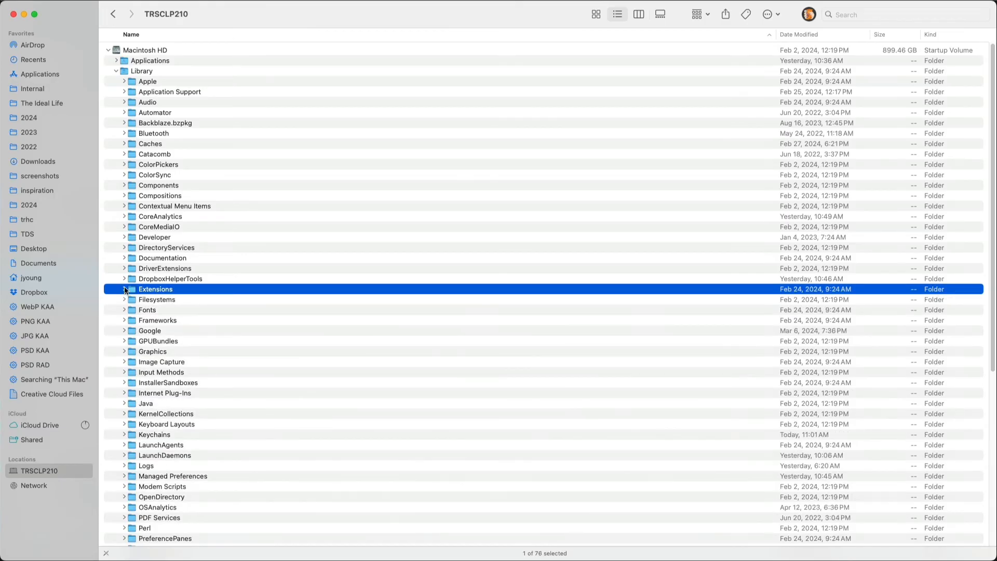
# Step: Expand Library's Preferences folder to reveal its Audio subfolder and settings plists
pyautogui.scroll(-3)
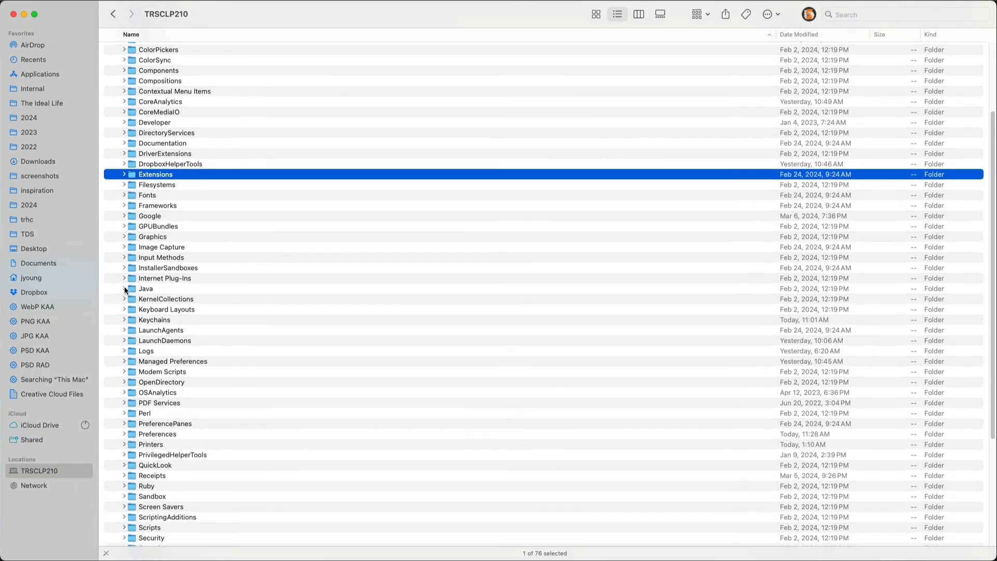
pyautogui.scroll(-3)
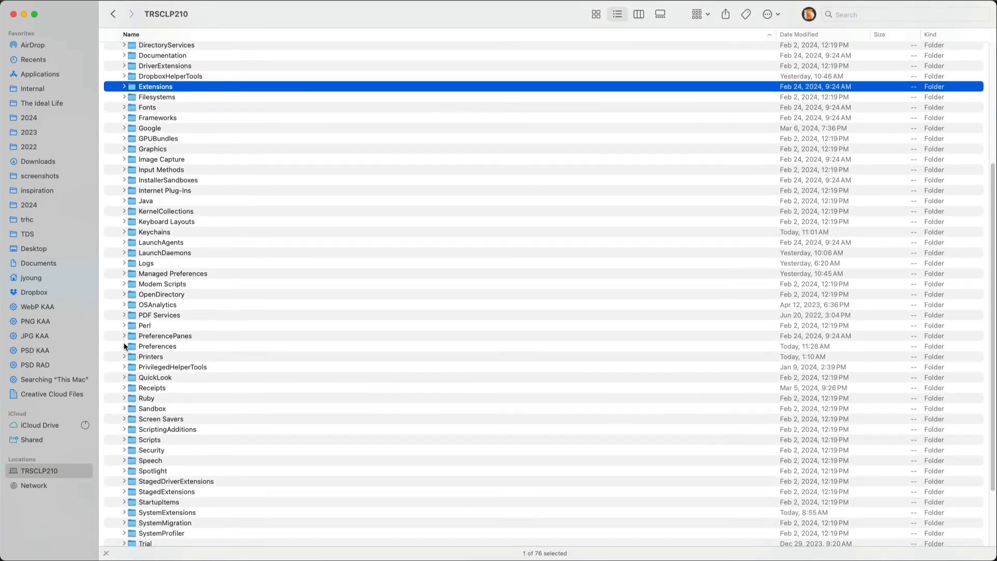
pyautogui.click(125, 347)
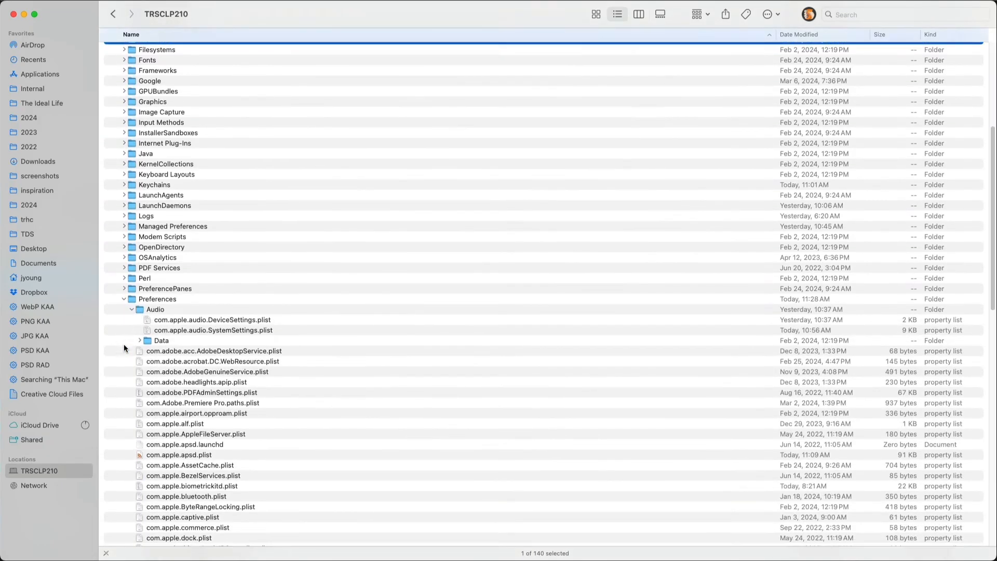